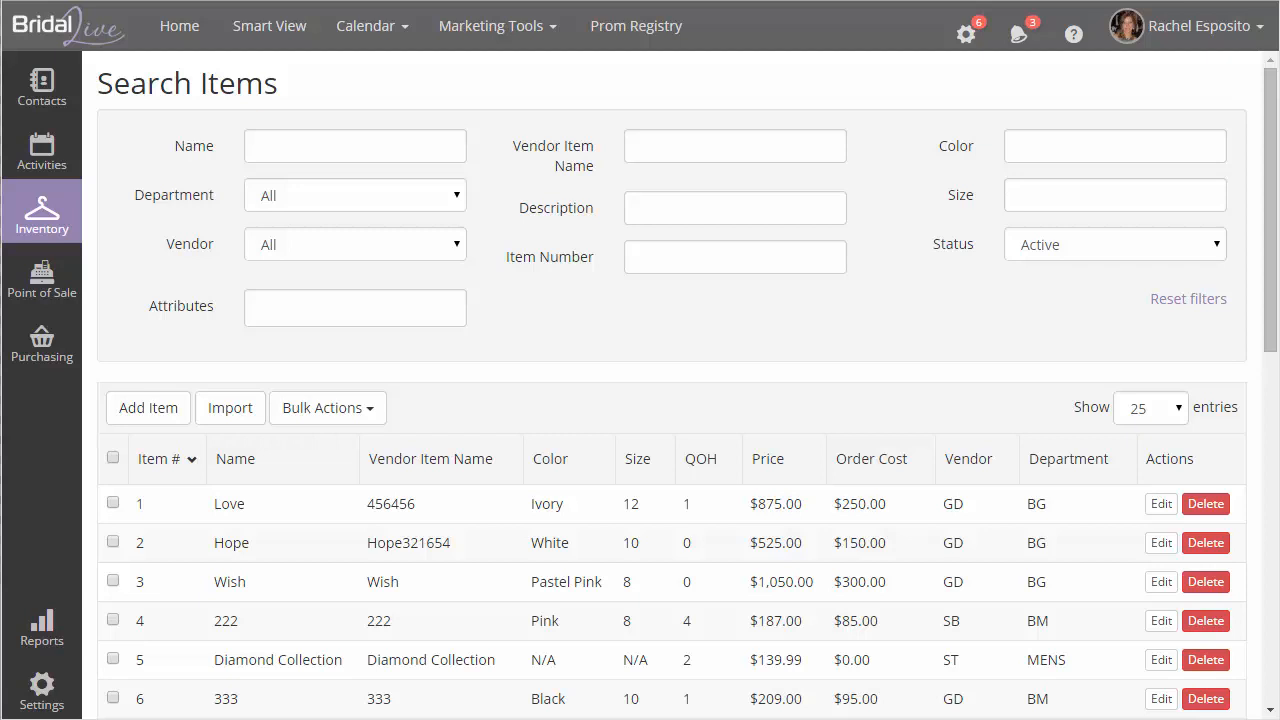
Step: Review the Administrator role's Physical Inventory permission under User Roles and return to the role list
left_click(40, 690)
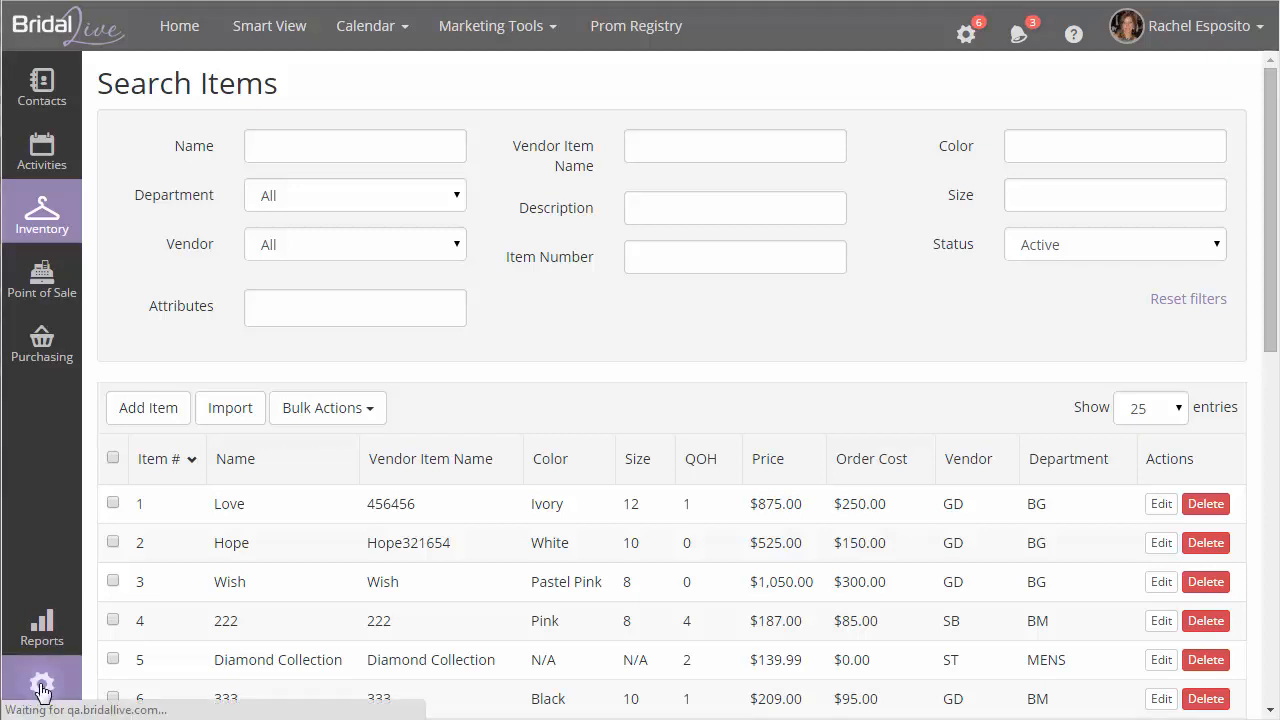
left_click(40, 688)
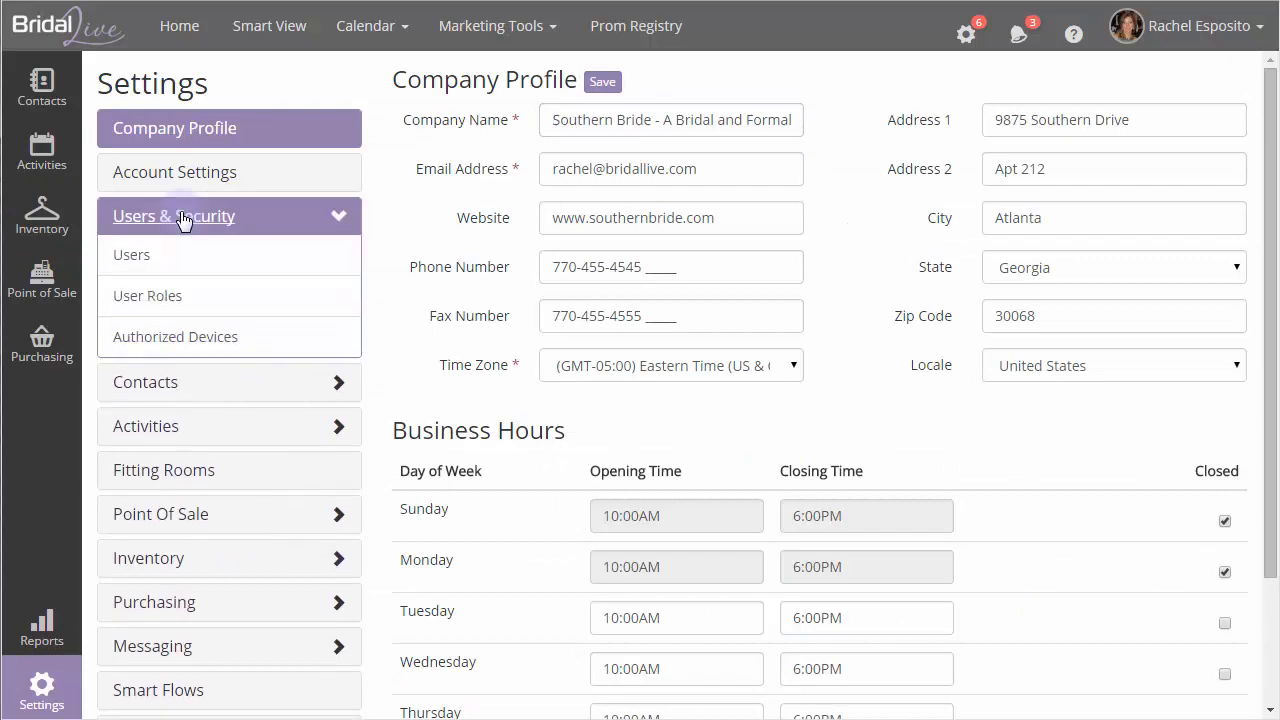
left_click(148, 296)
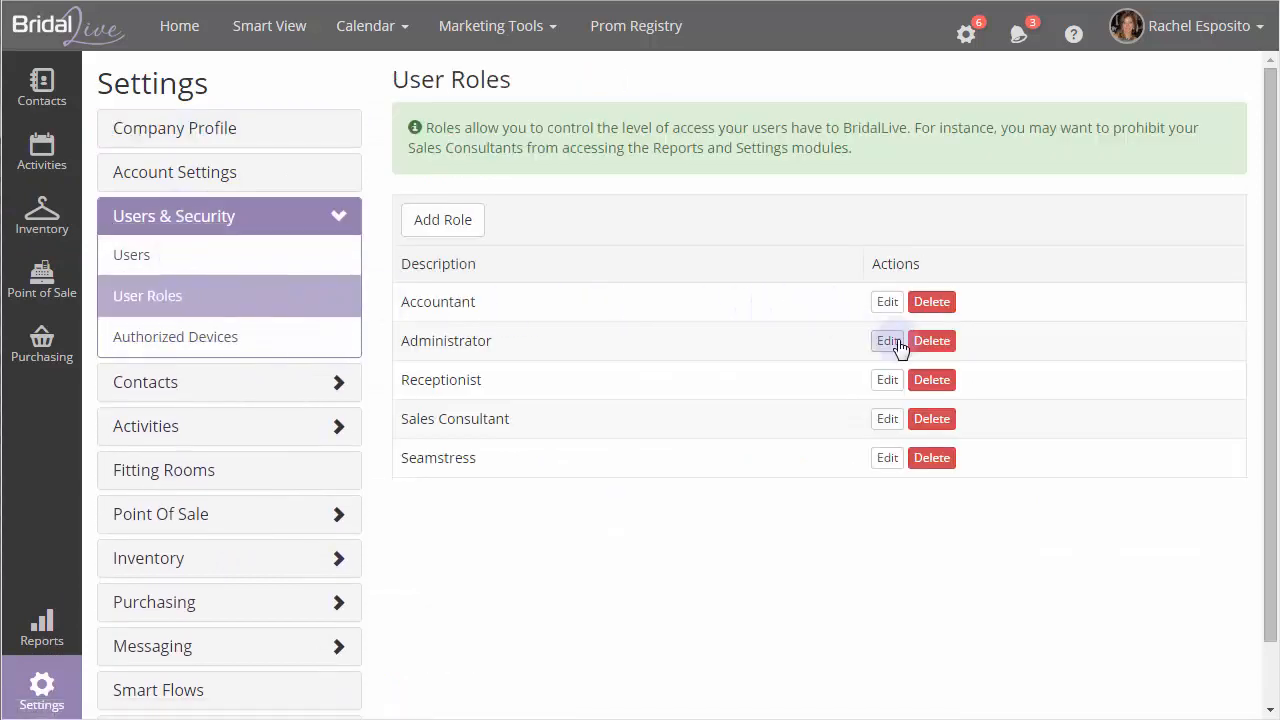
left_click(886, 340)
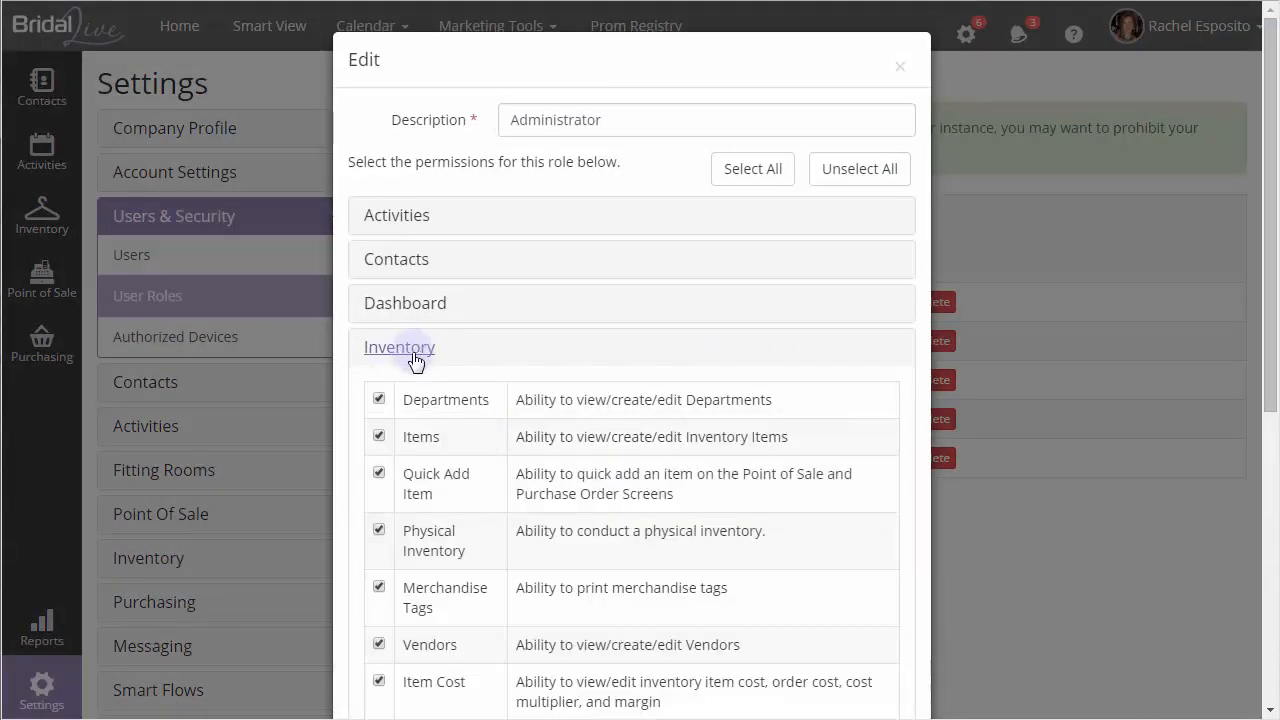
mouse_move(472, 540)
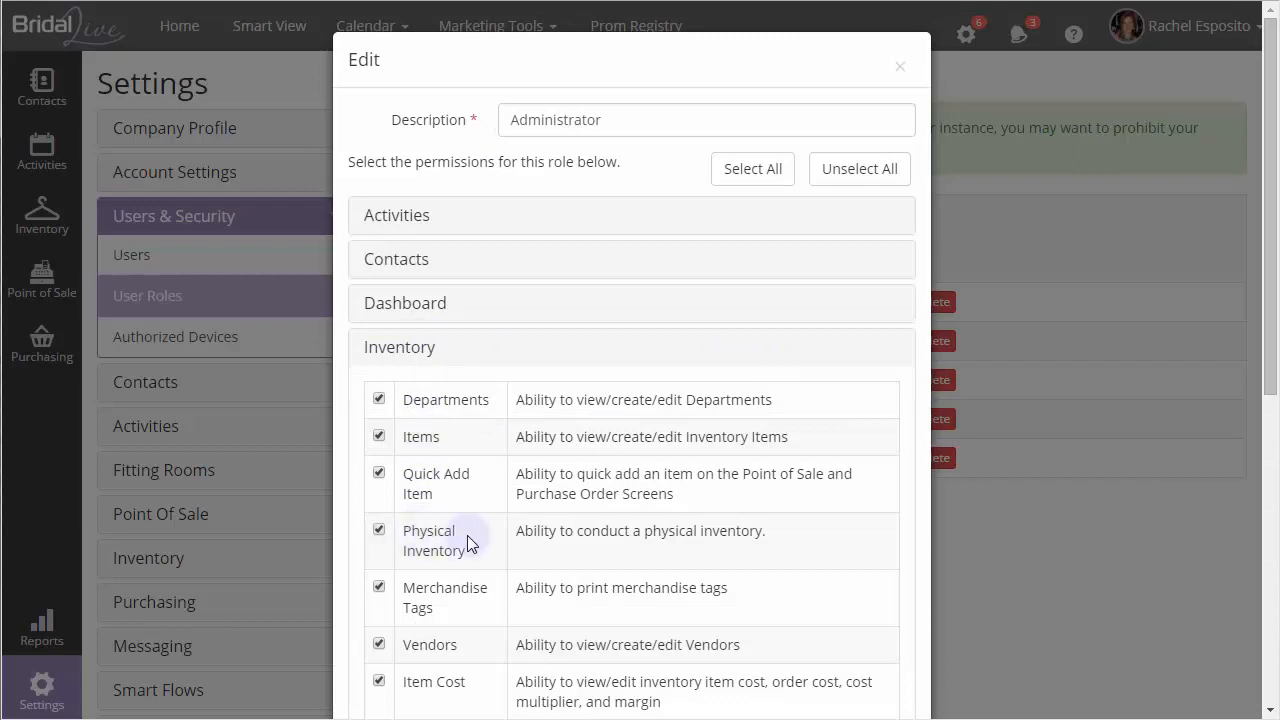
left_click(900, 66)
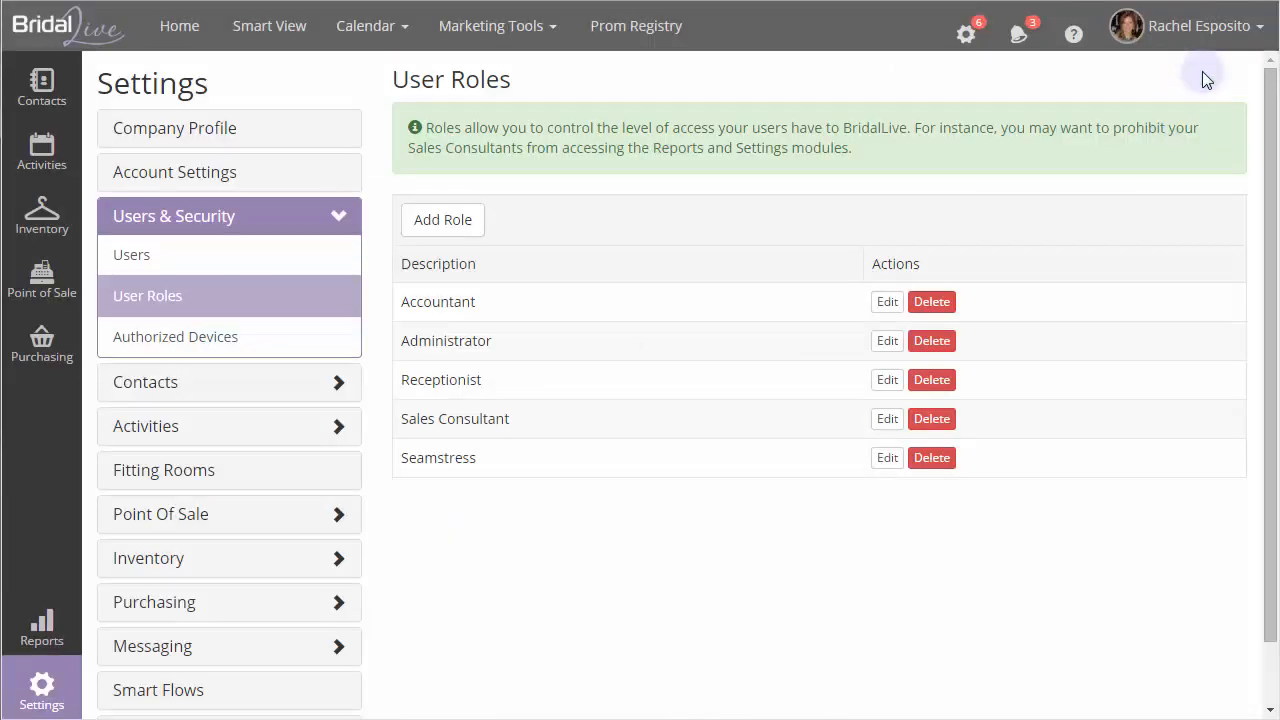
Step: Go to Physical Inventory from the Inventory menu to reach the Perform a Physical Inventory page
left_click(1186, 24)
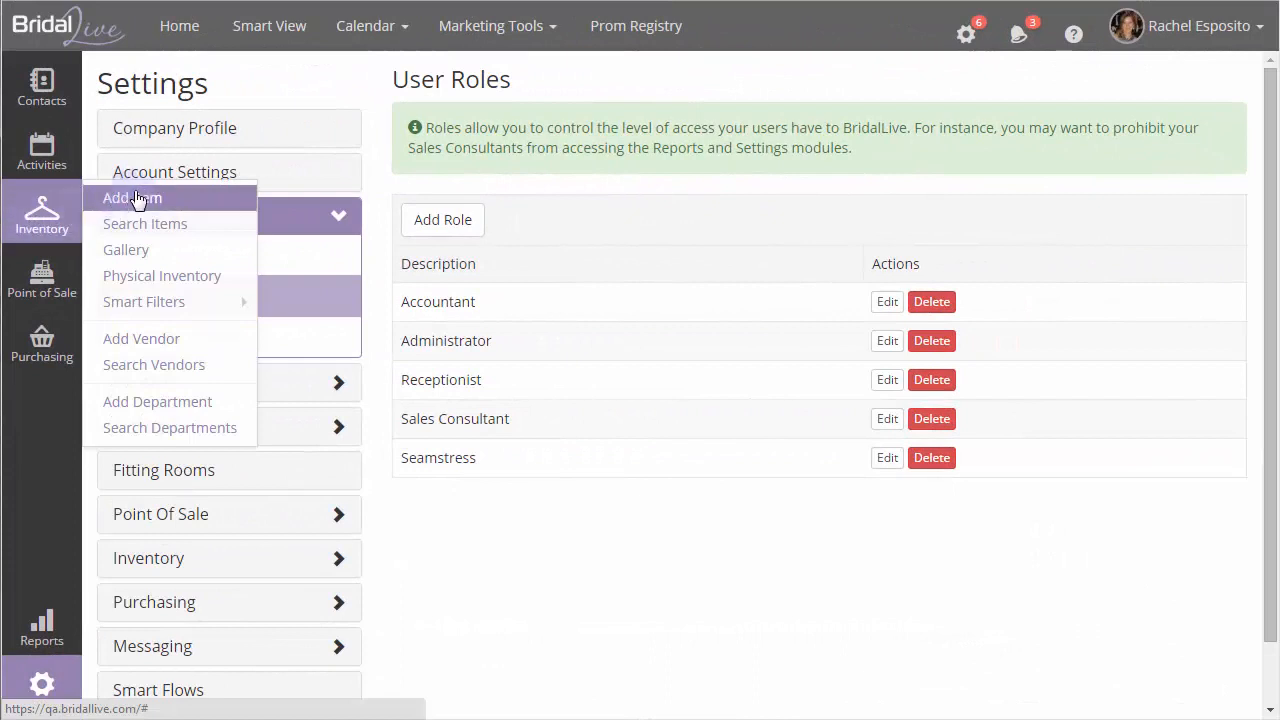
mouse_move(162, 276)
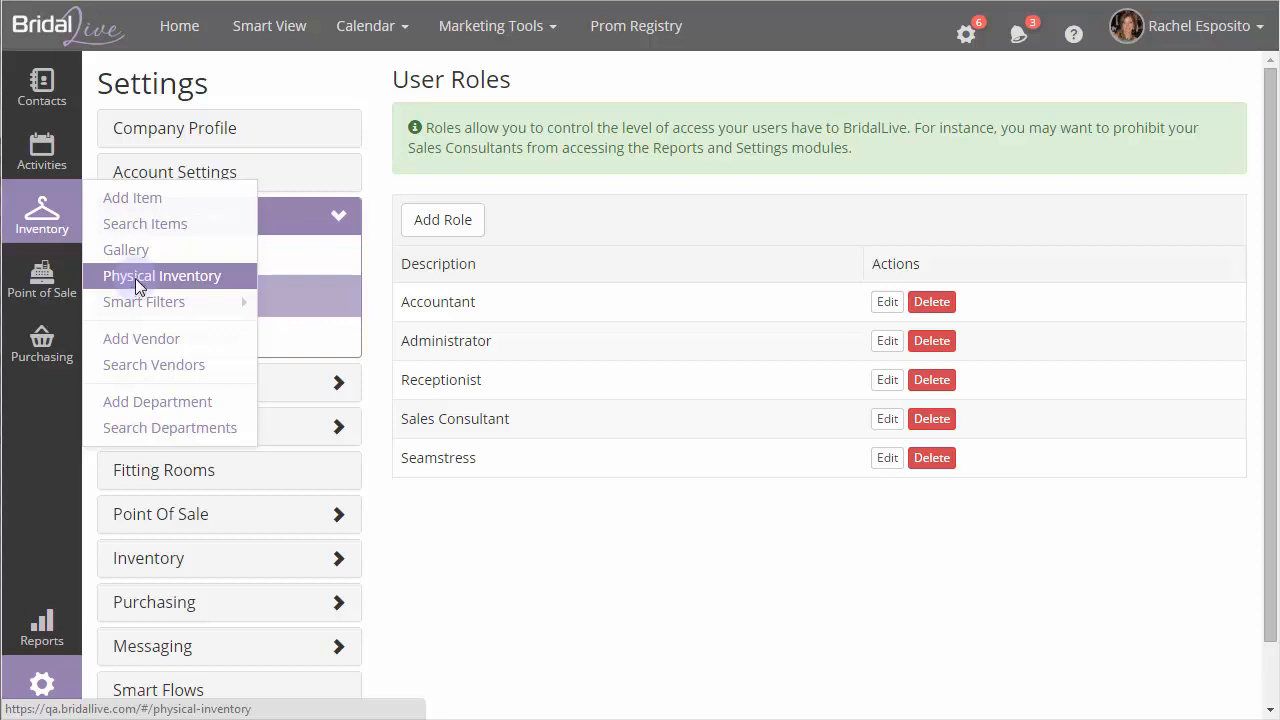
left_click(160, 276)
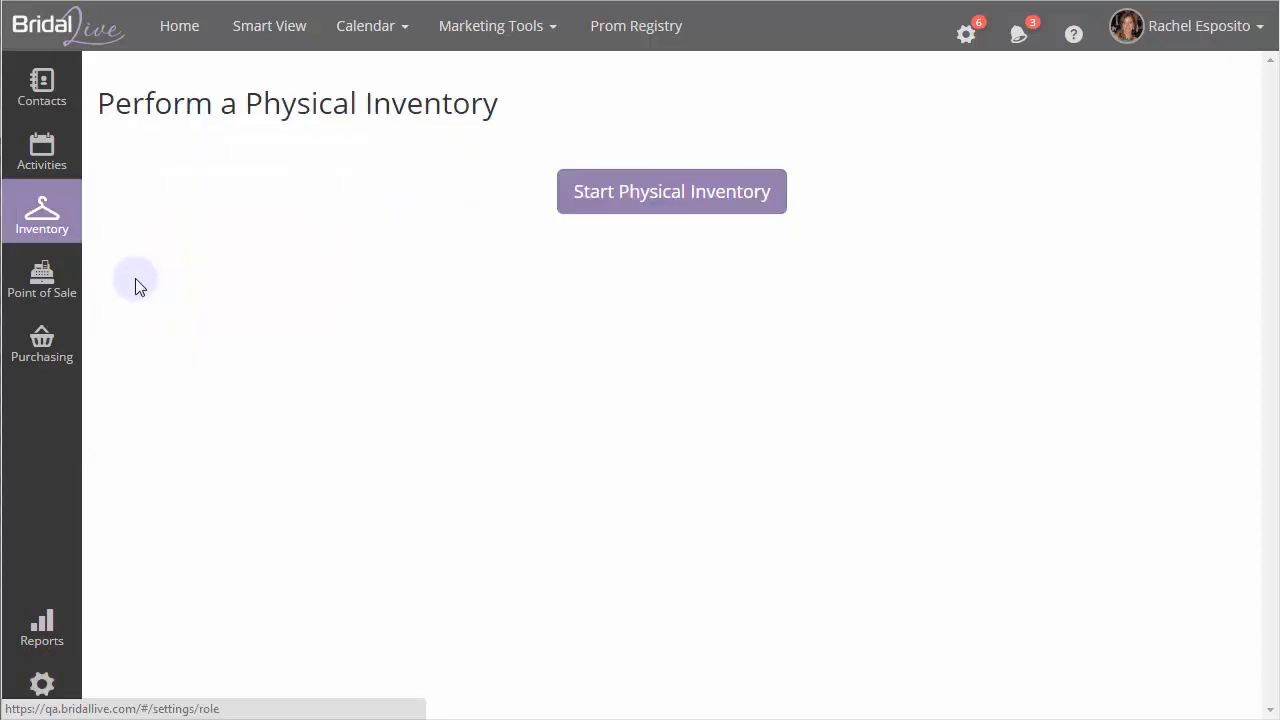
mouse_move(724, 284)
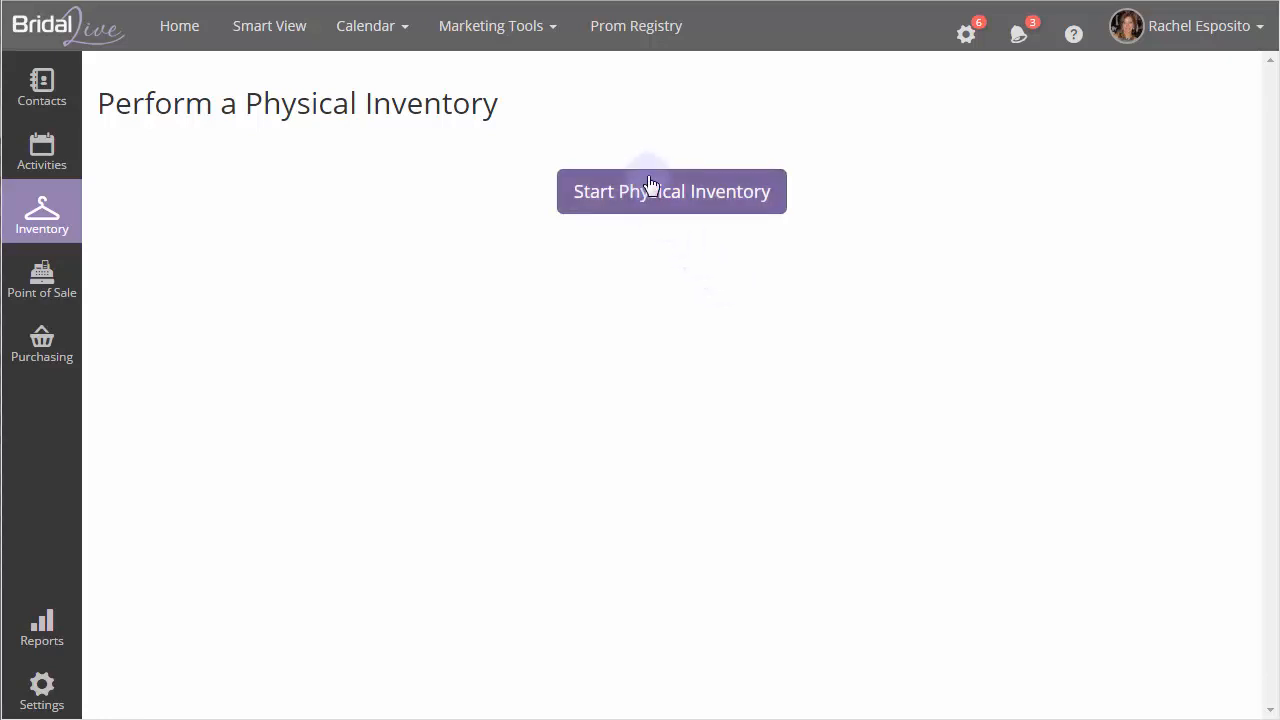
Step: Start a new physical inventory with an empty item list ready for scanning
left_click(672, 192)
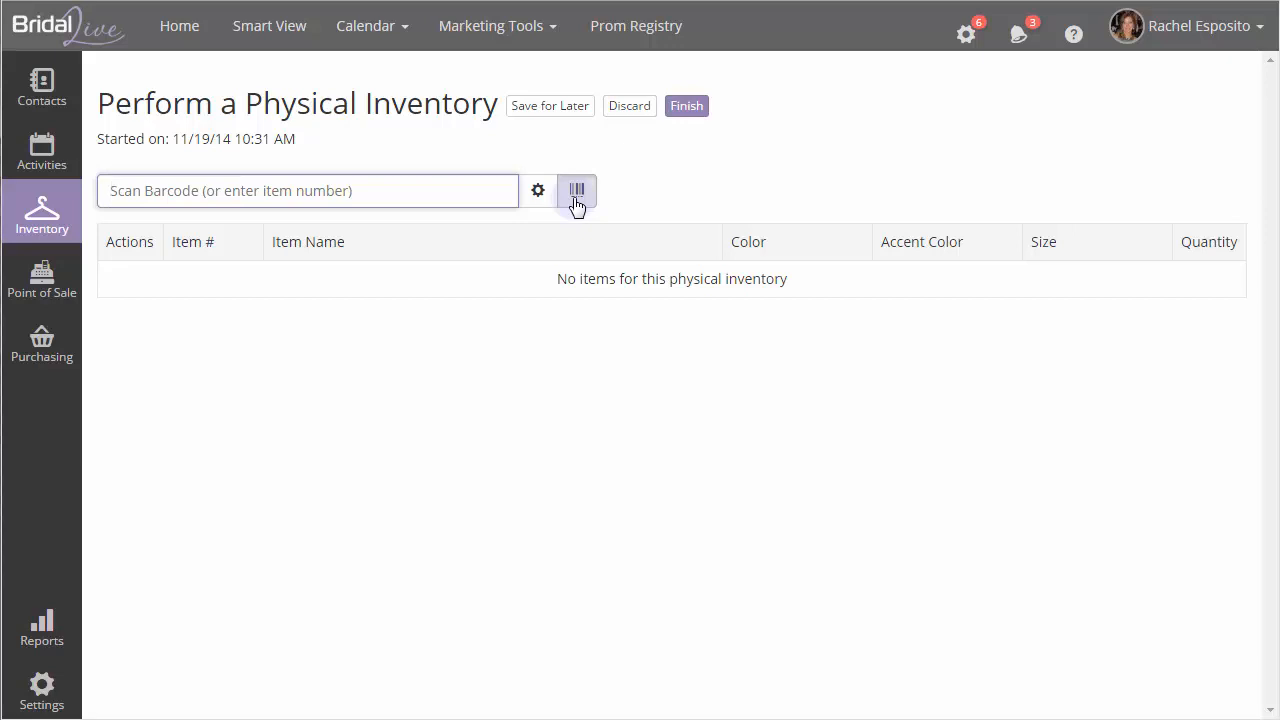
Step: Search by name for 'lo' and add the Ivory size 12 Love dress alongside item 222
left_click(576, 190)
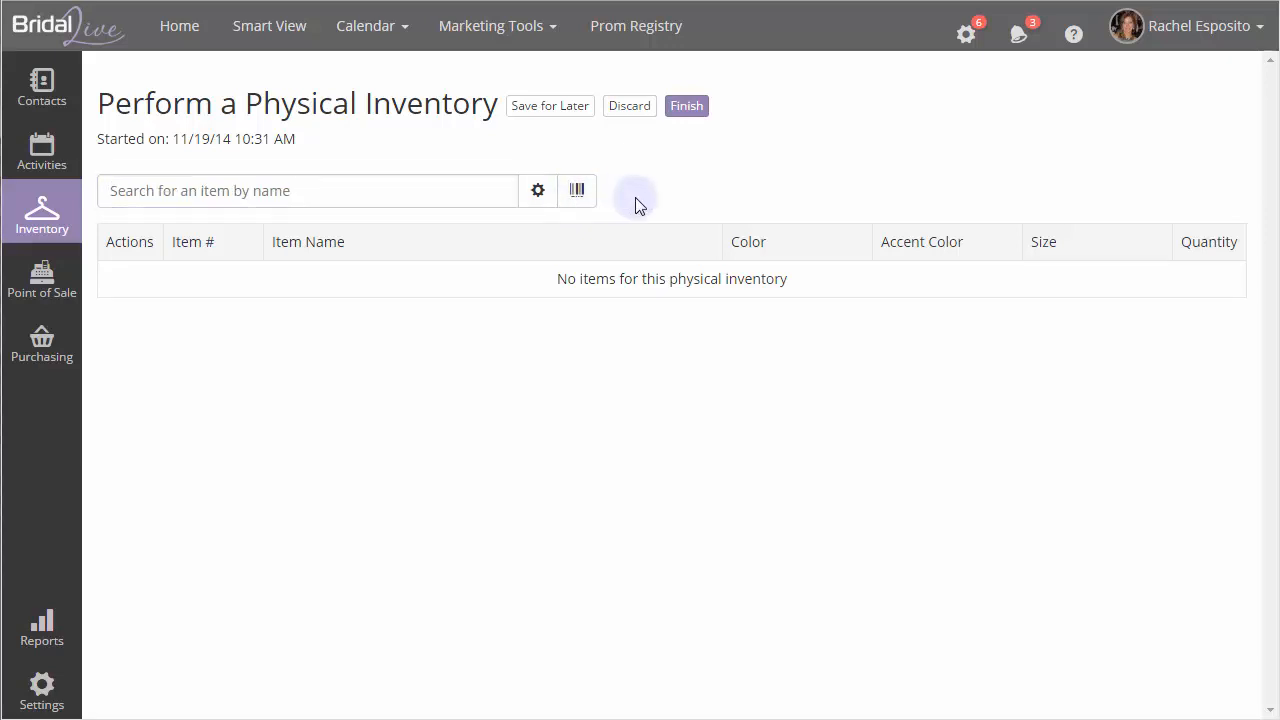
left_click(300, 192)
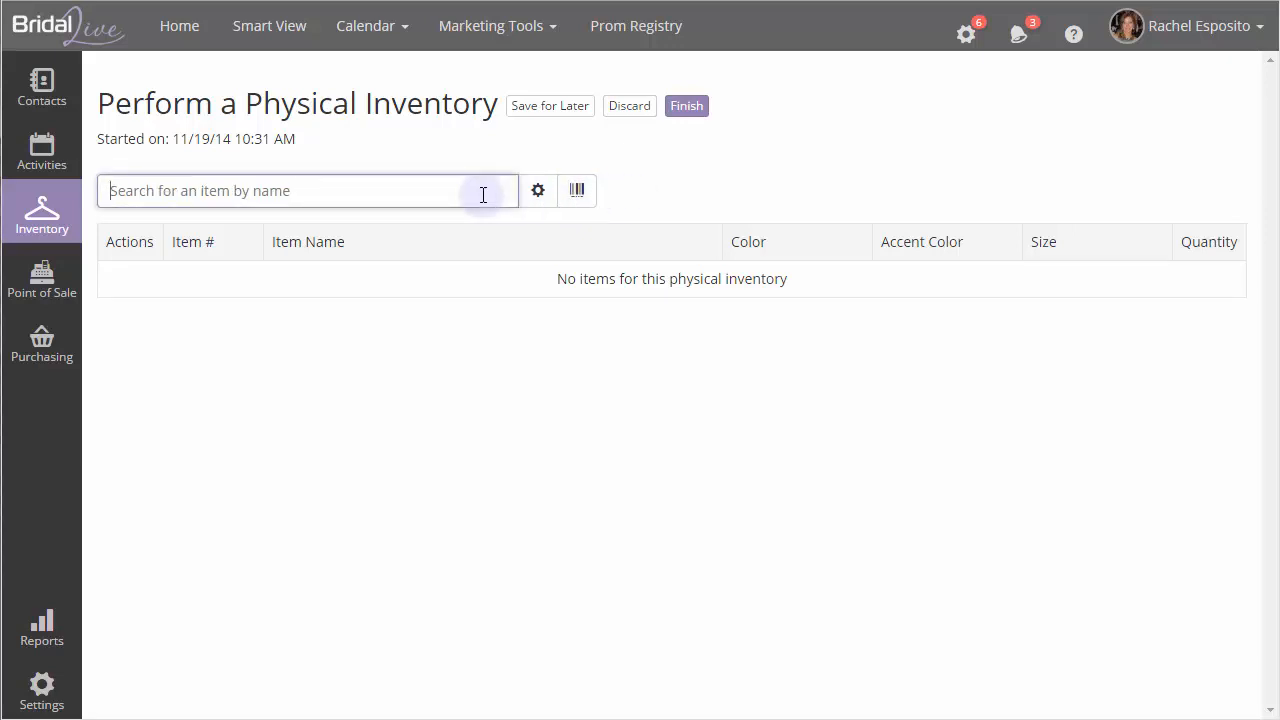
type("lo")
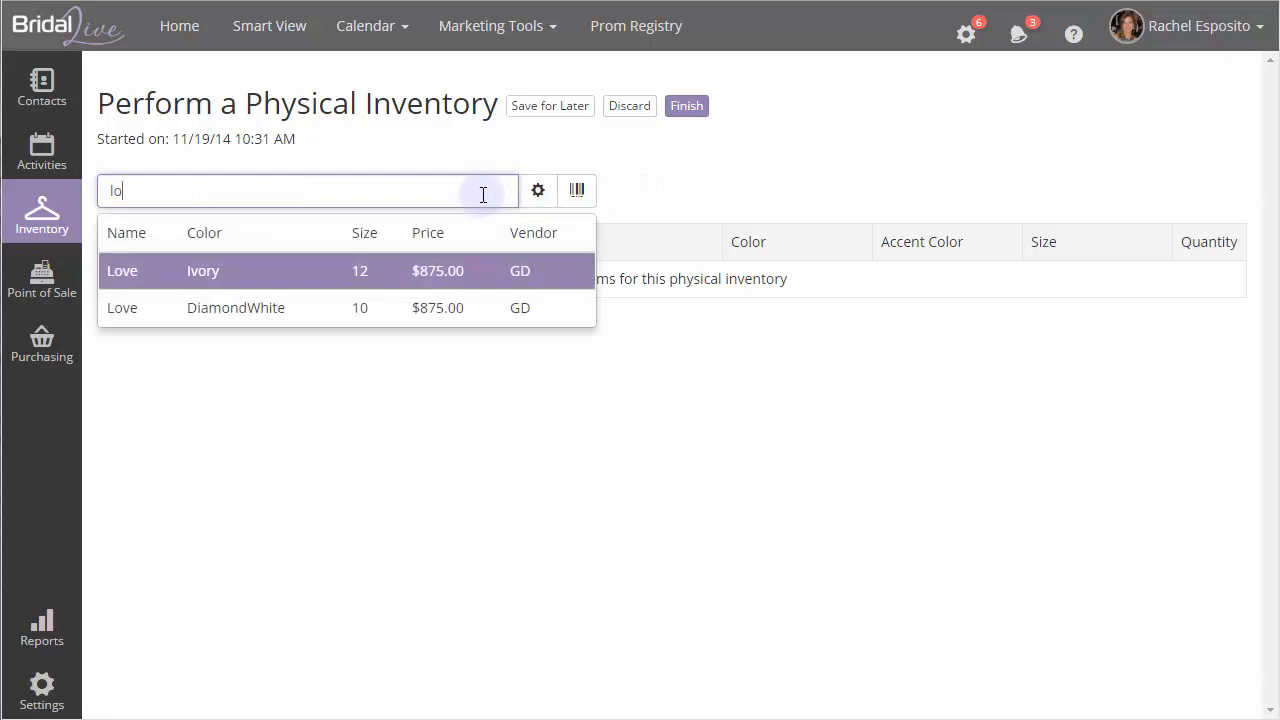
left_click(576, 190)
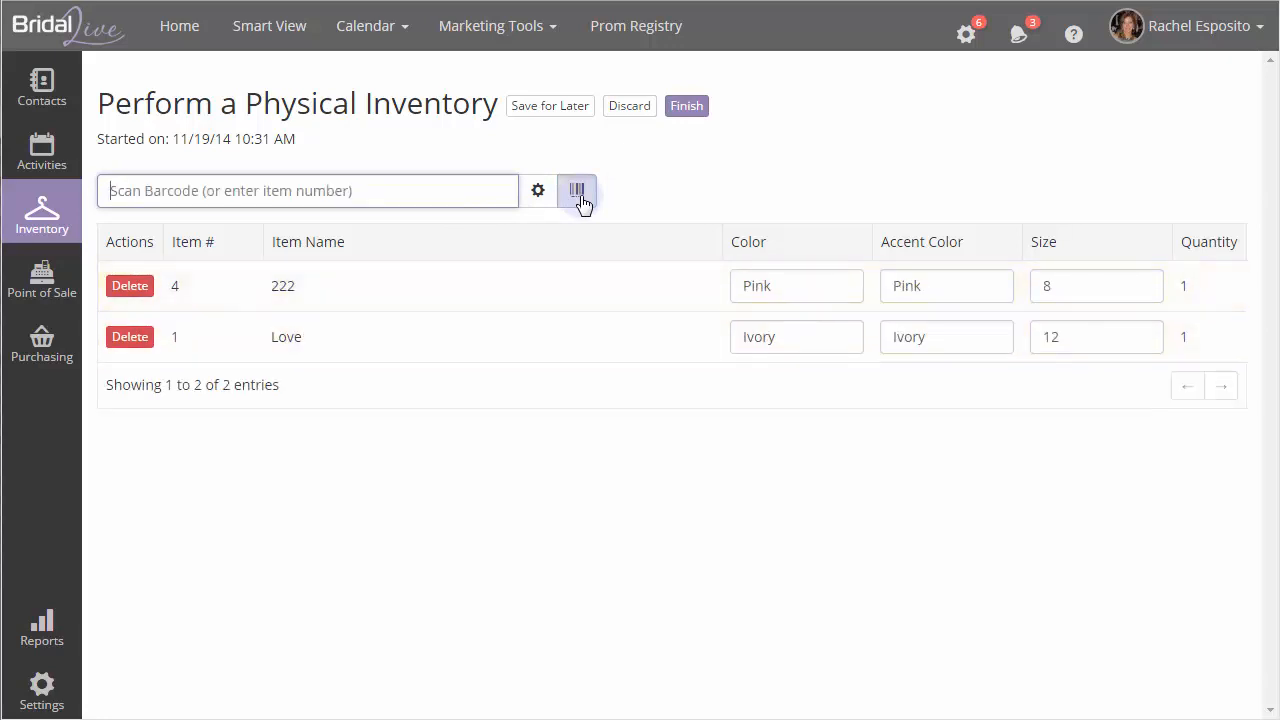
Step: Add the Garter, item 19, and adjust the colour of P/Prom Dress #2, bringing the list to six items
left_click(576, 190)
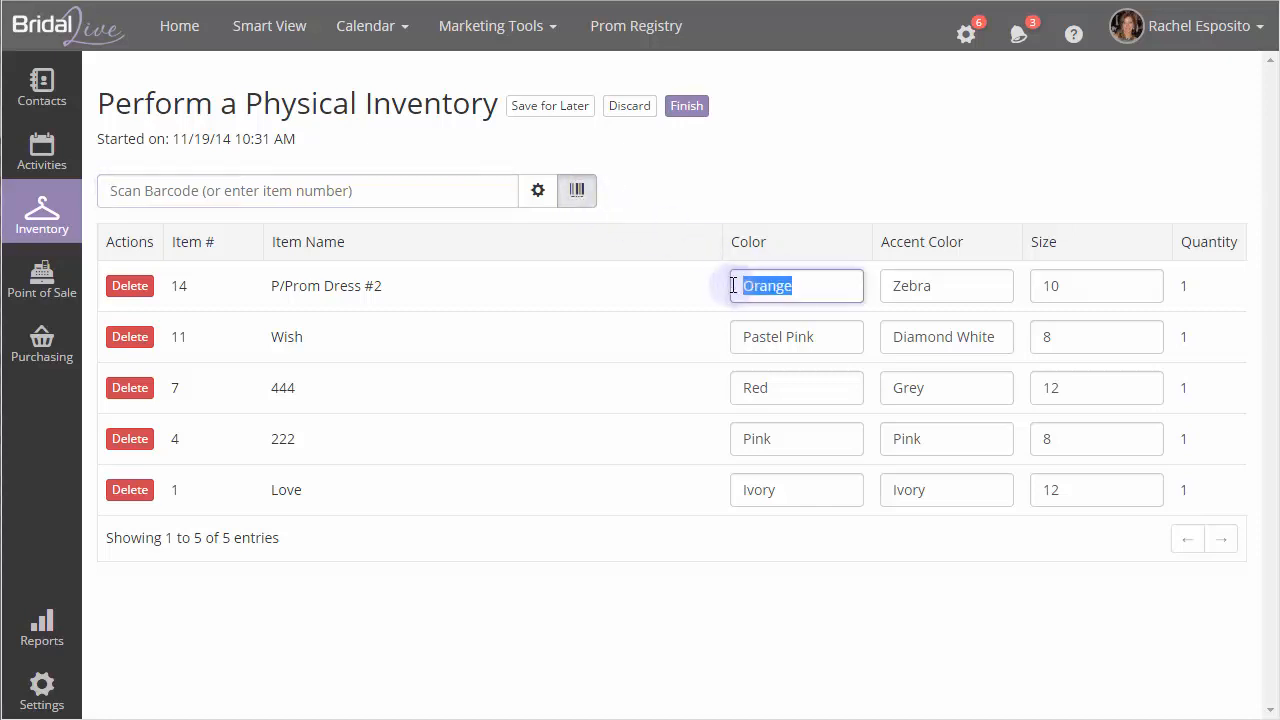
left_click(828, 192)
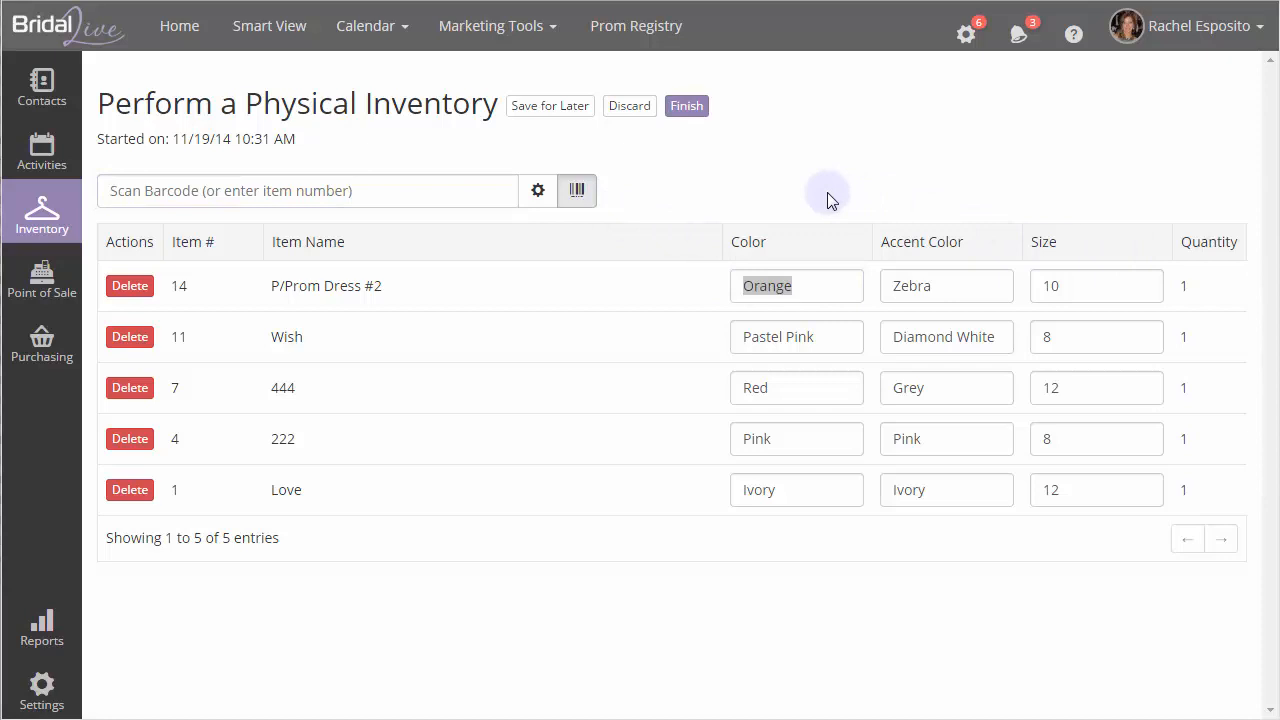
left_click(308, 190)
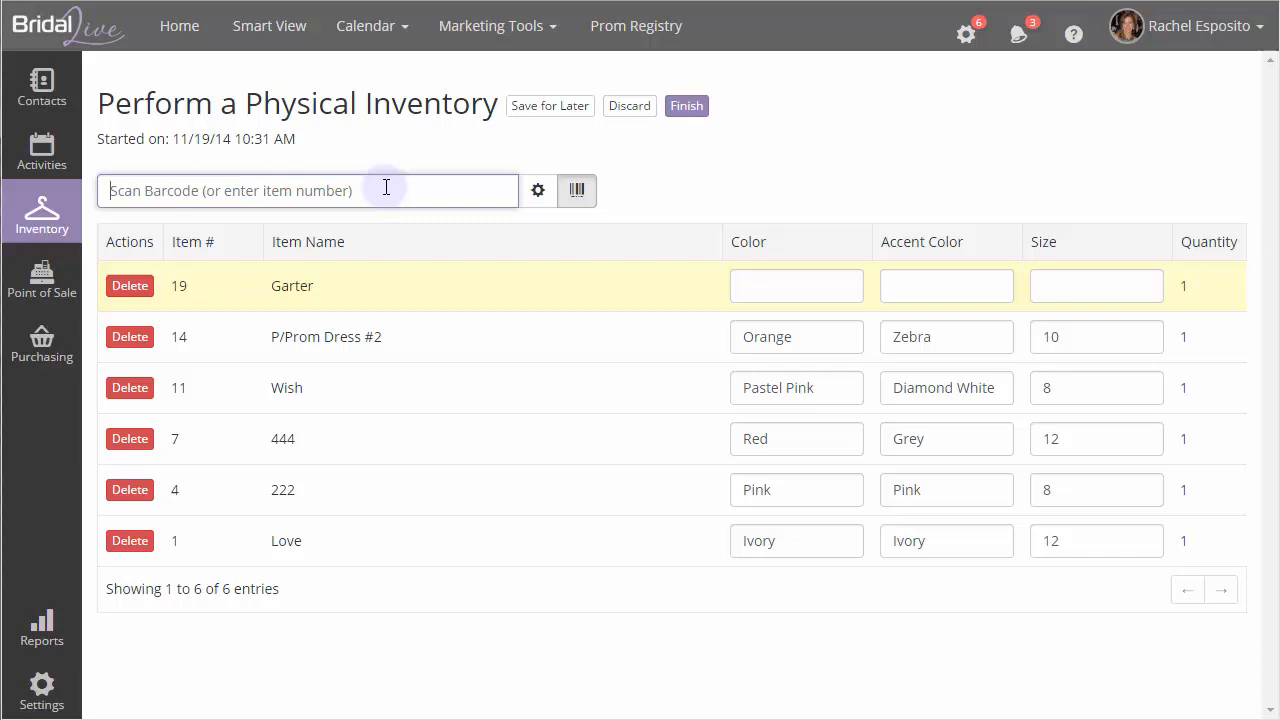
Step: Enter item 19 again to raise Garter's quantity to 2, then continue with items 16, 13, 10, 6 and 3
type("19")
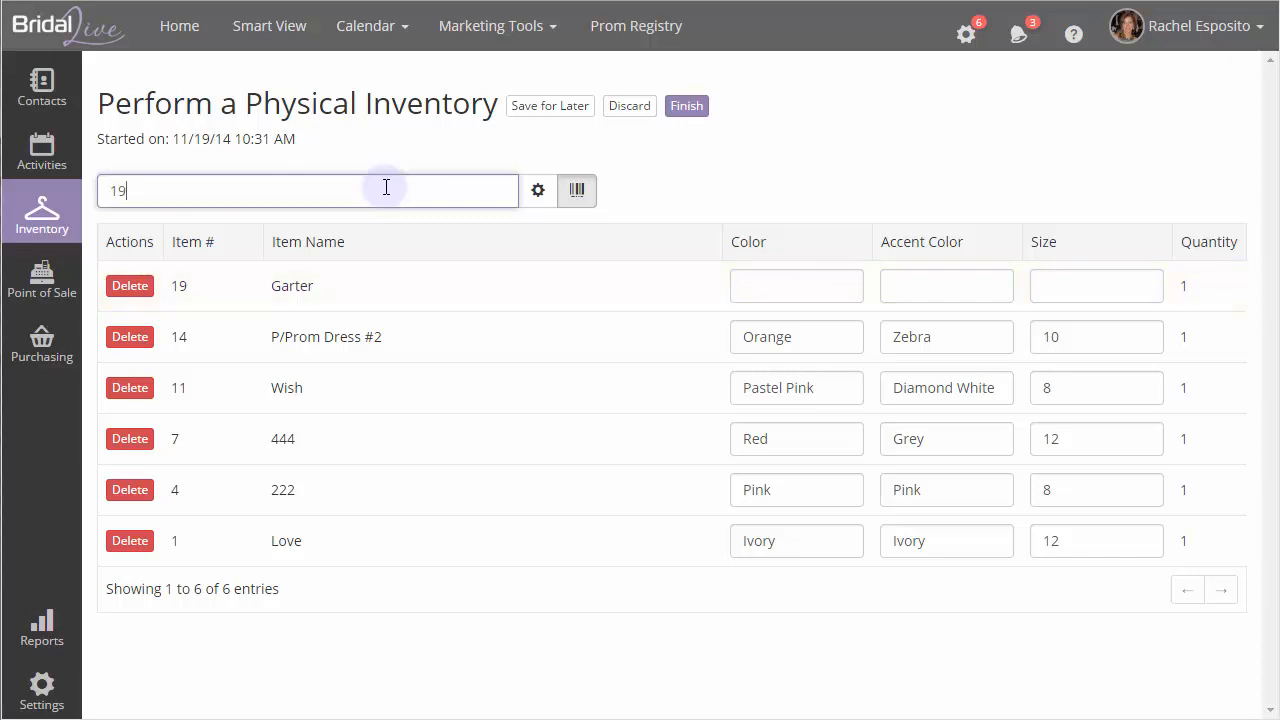
key("Return")
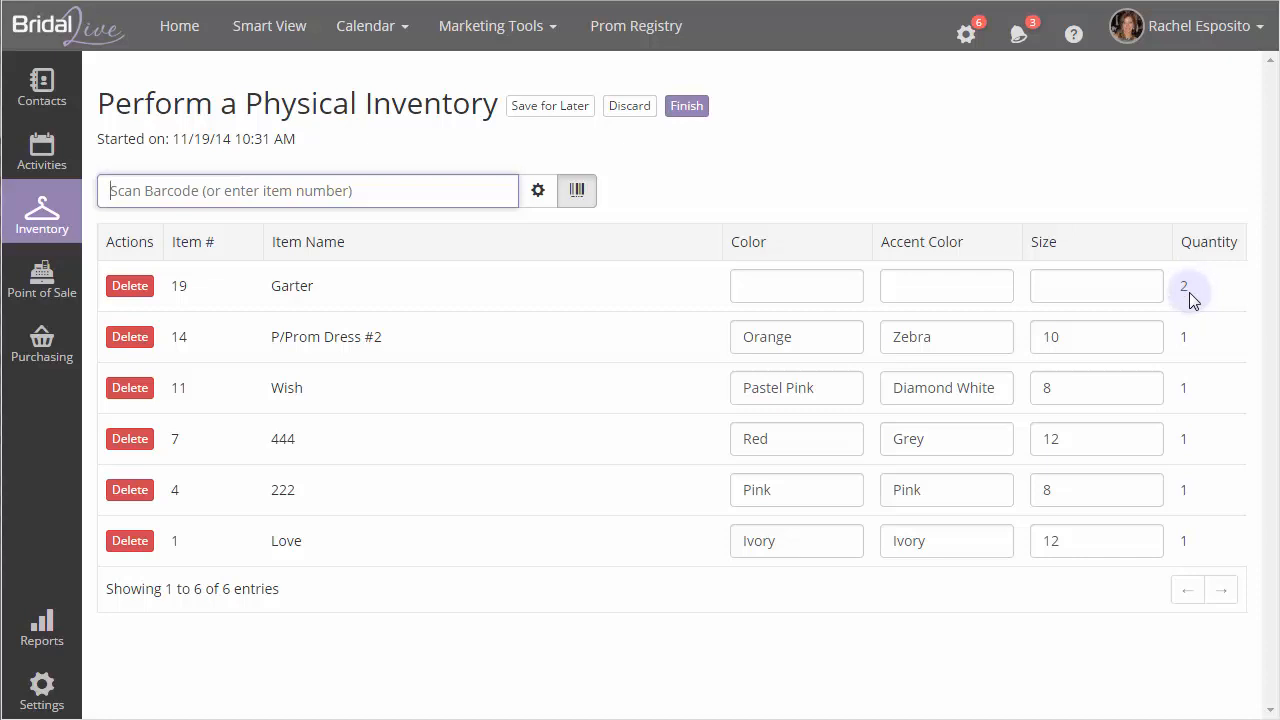
mouse_move(1230, 300)
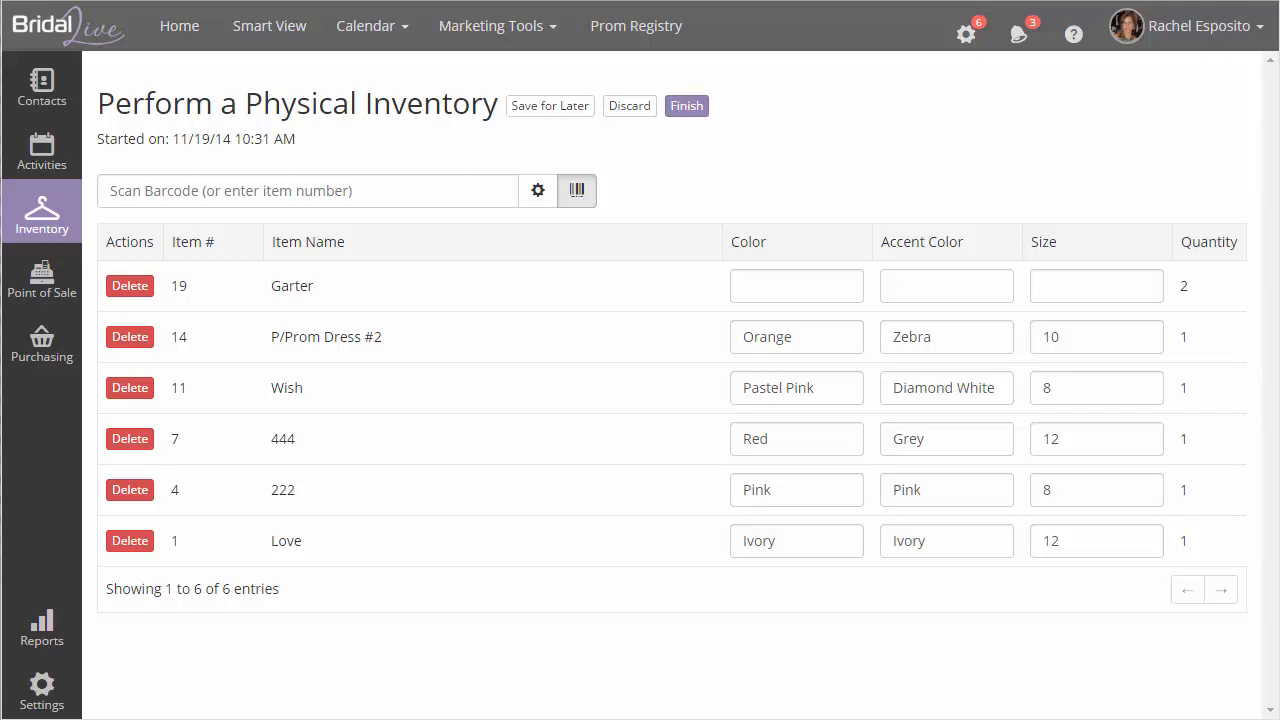
left_click(308, 192)
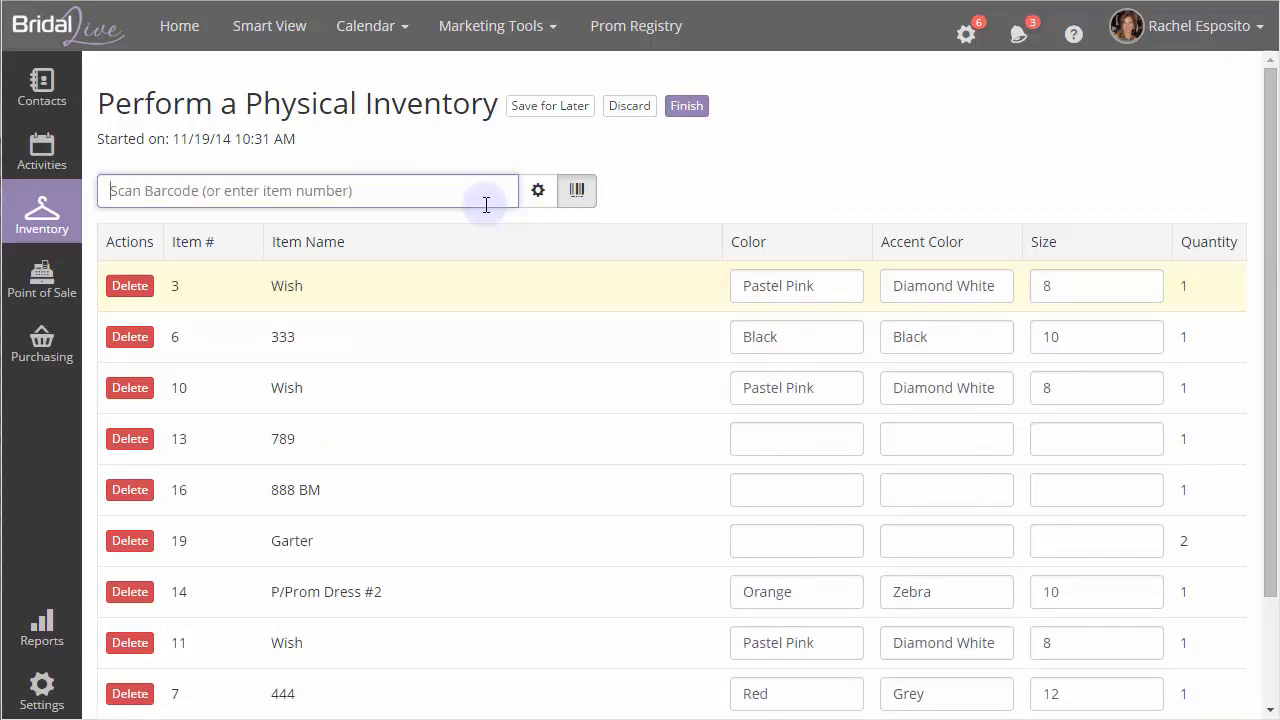
scroll("down", 3)
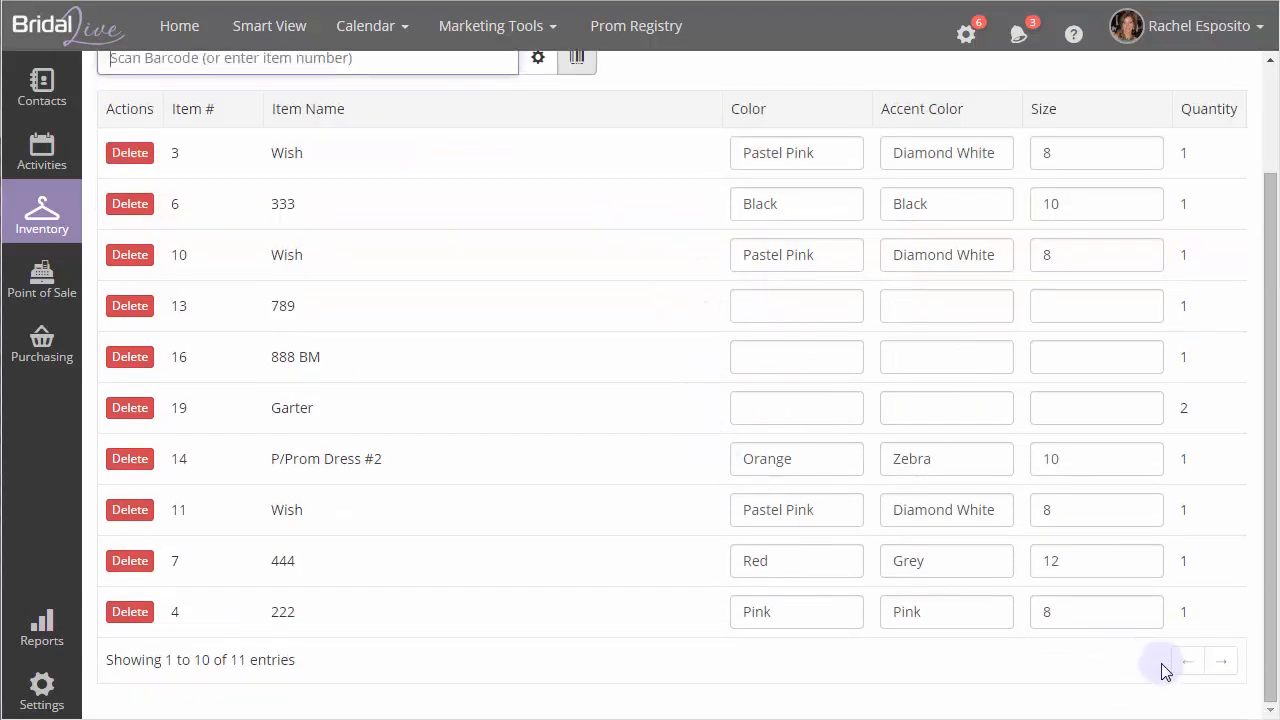
mouse_move(1222, 660)
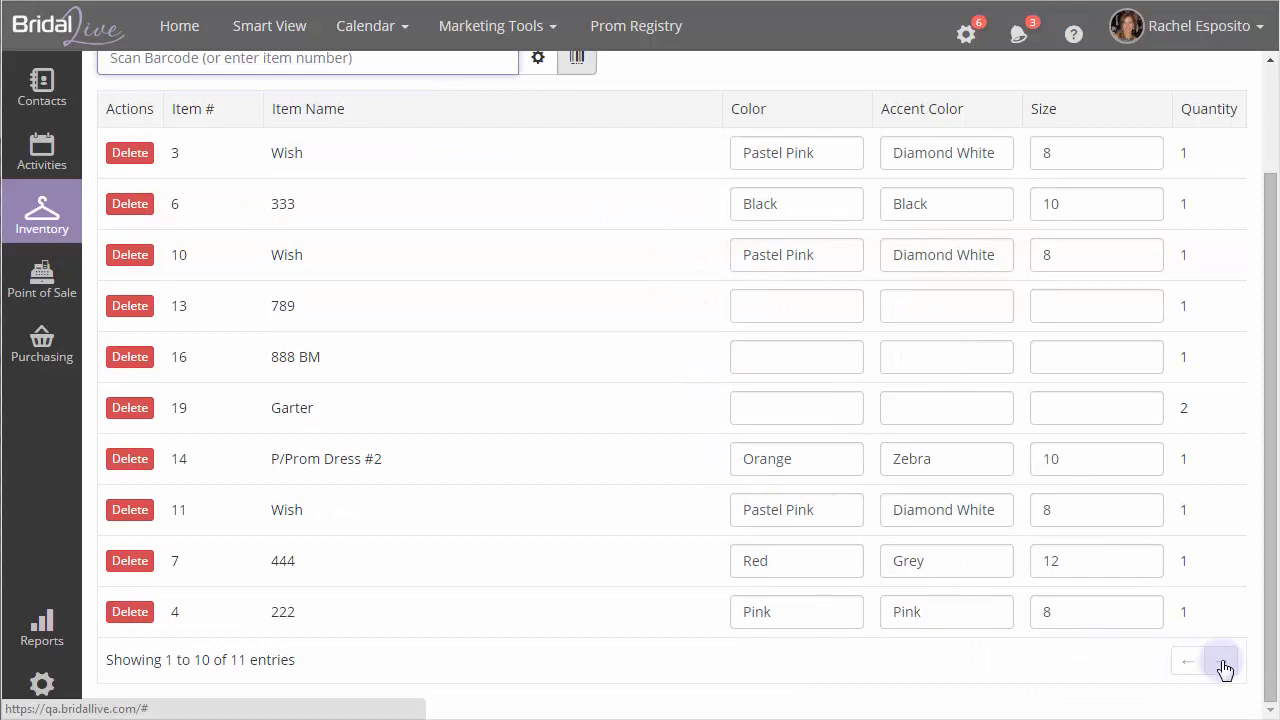
scroll("up", 3)
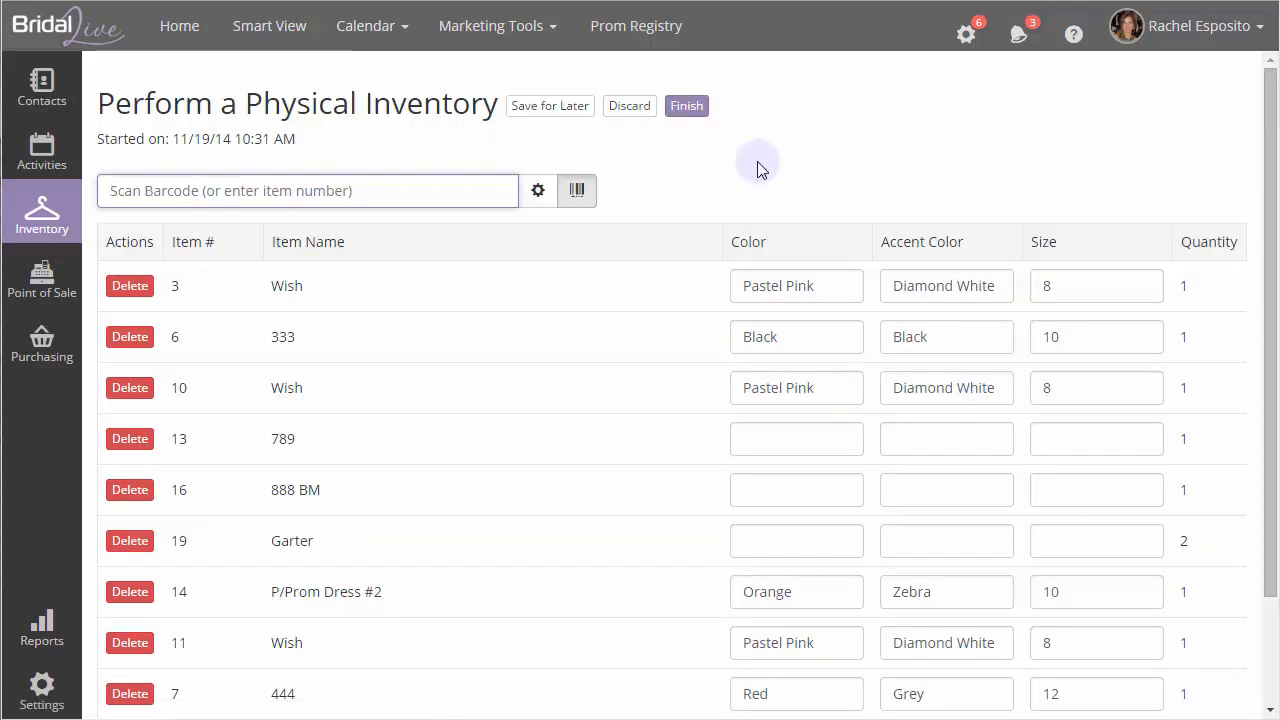
mouse_move(688, 106)
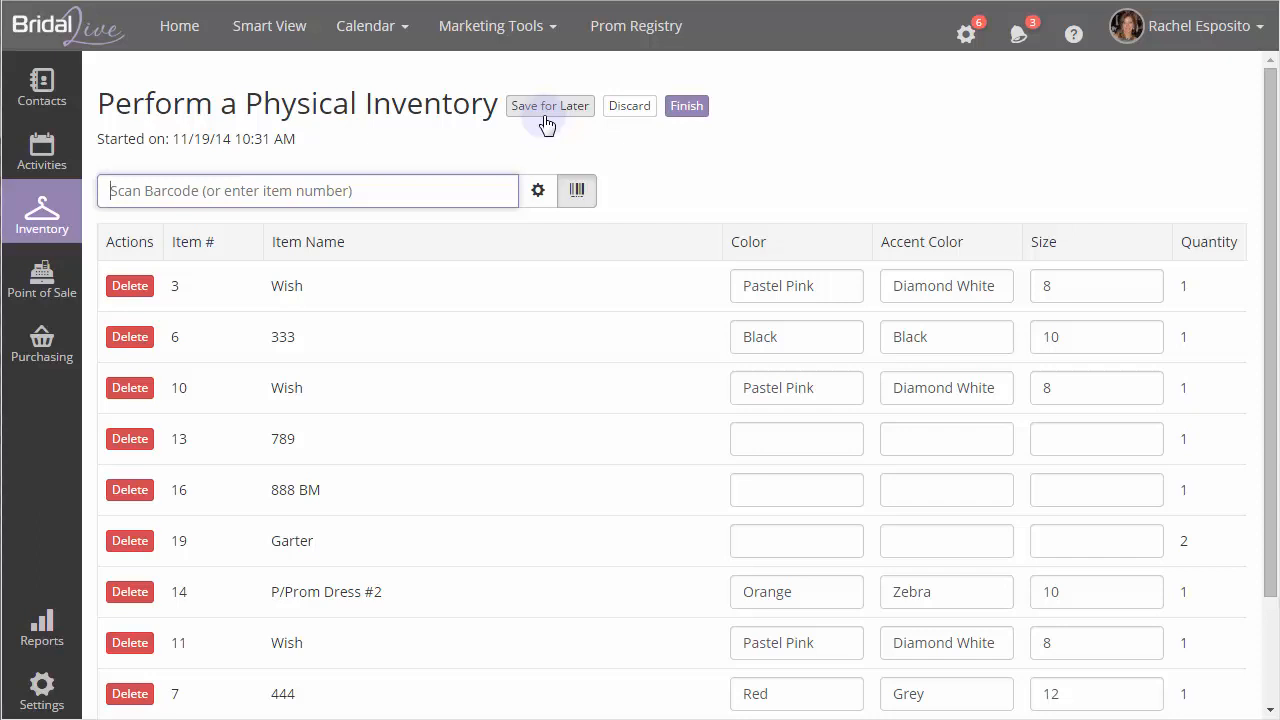
mouse_move(630, 106)
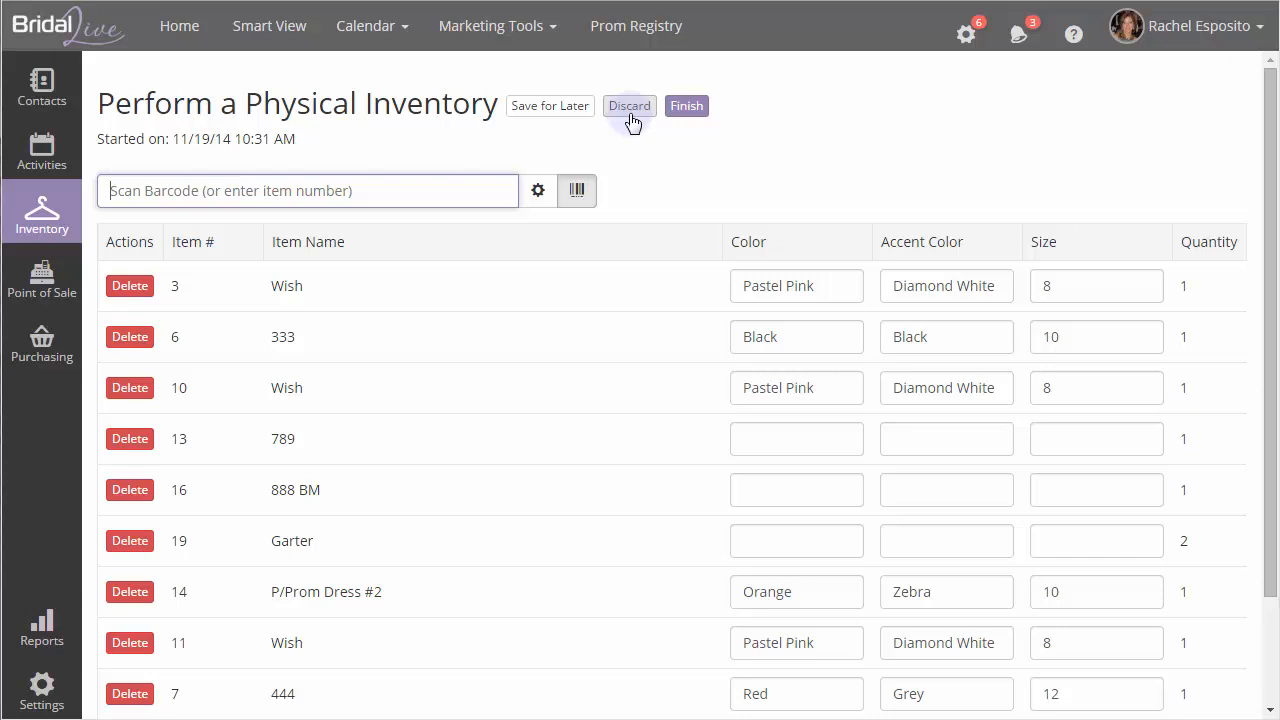
Step: Discard the in-progress count, then finish the count listing 1051 and Prom 987 to reach the Finish dialog
left_click(686, 104)
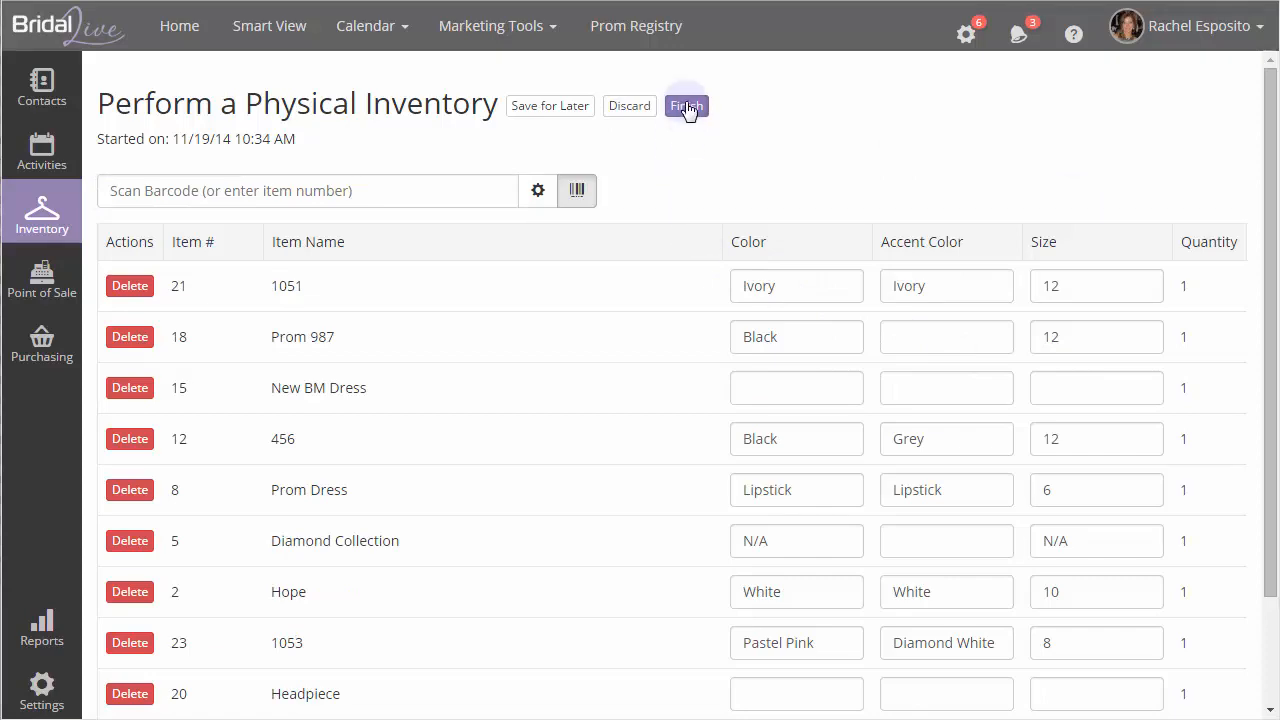
left_click(688, 104)
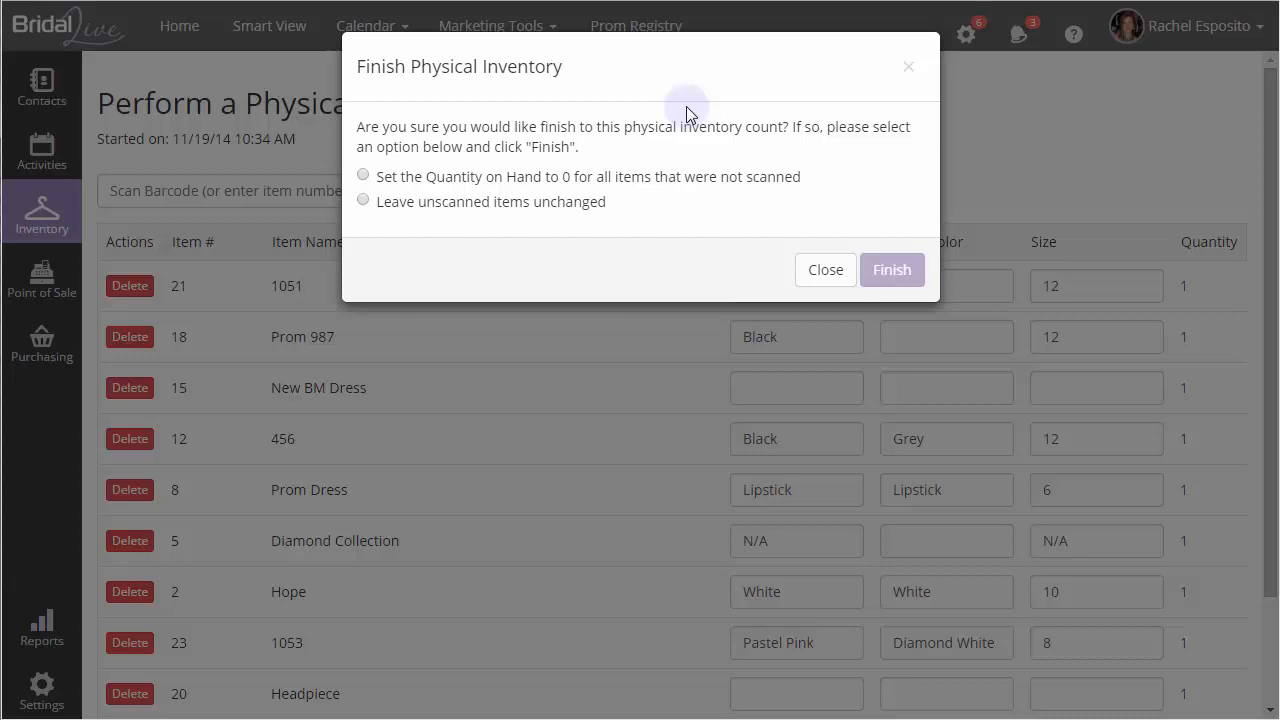
mouse_move(630, 188)
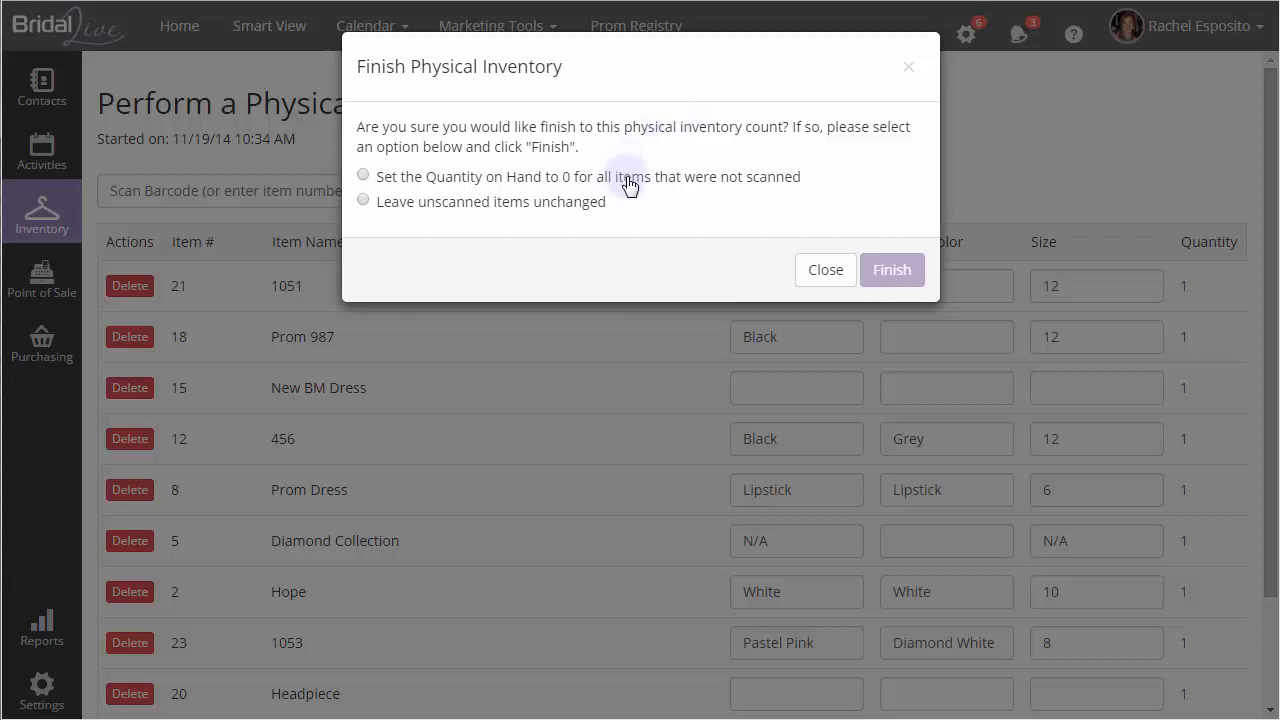
Step: Choose 'Set the Quantity on Hand to 0 for all items that were not scanned' and finish, getting the completion message
left_click(364, 176)
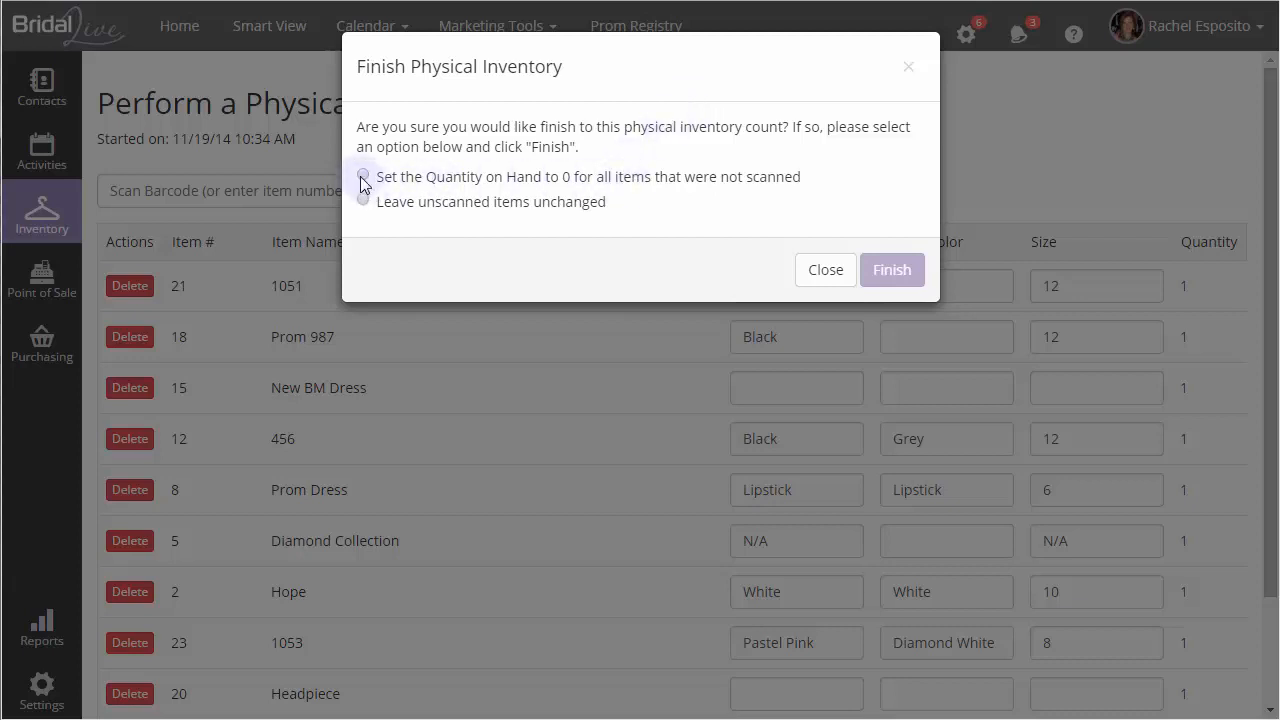
left_click(364, 176)
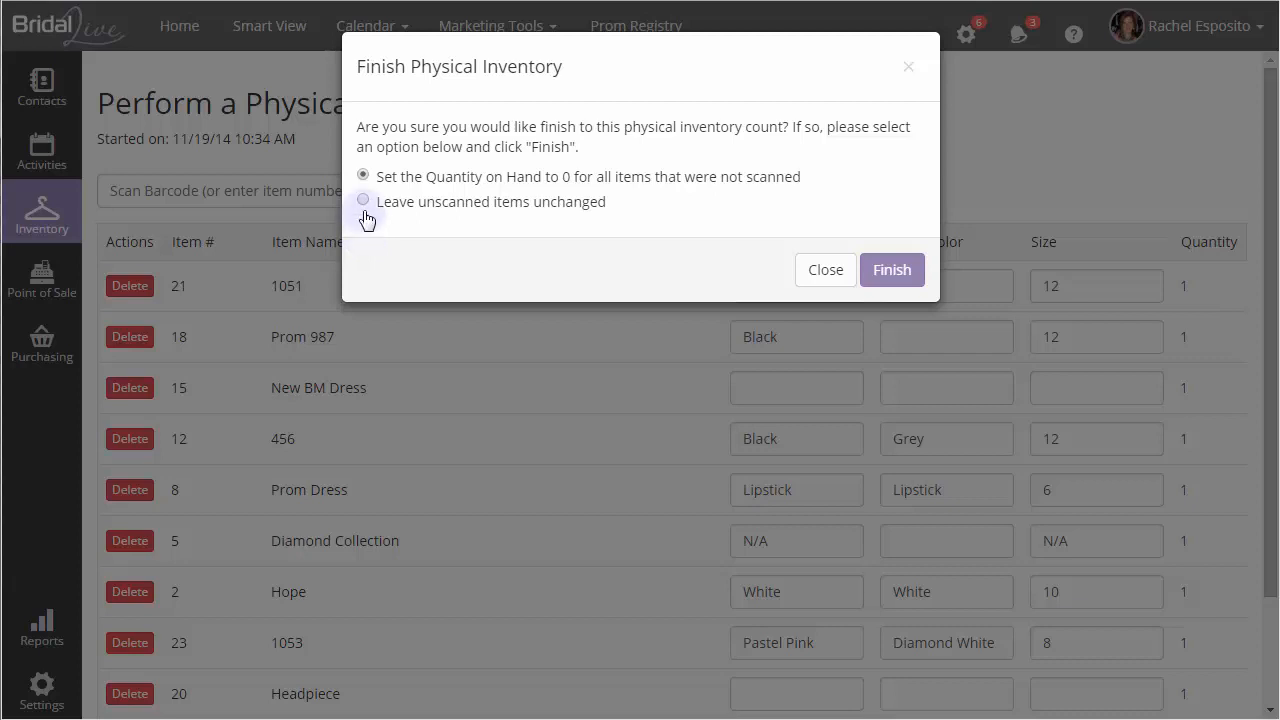
left_click(364, 200)
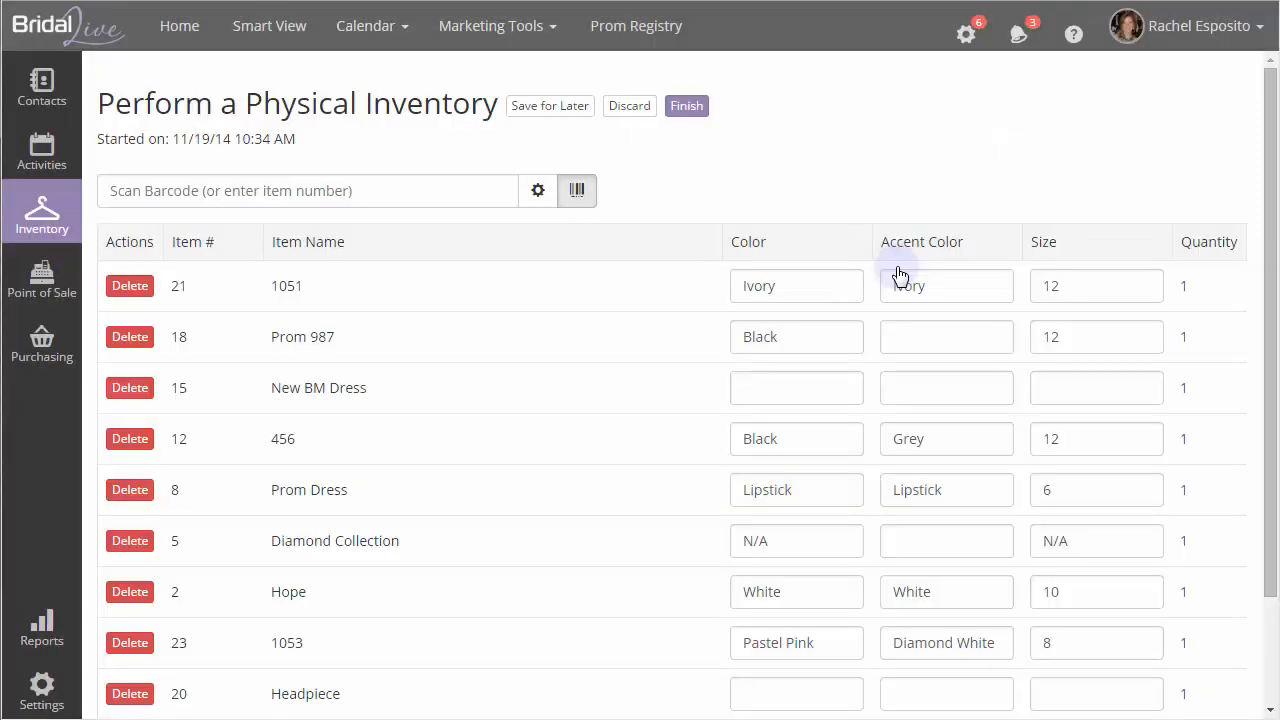
left_click(686, 104)
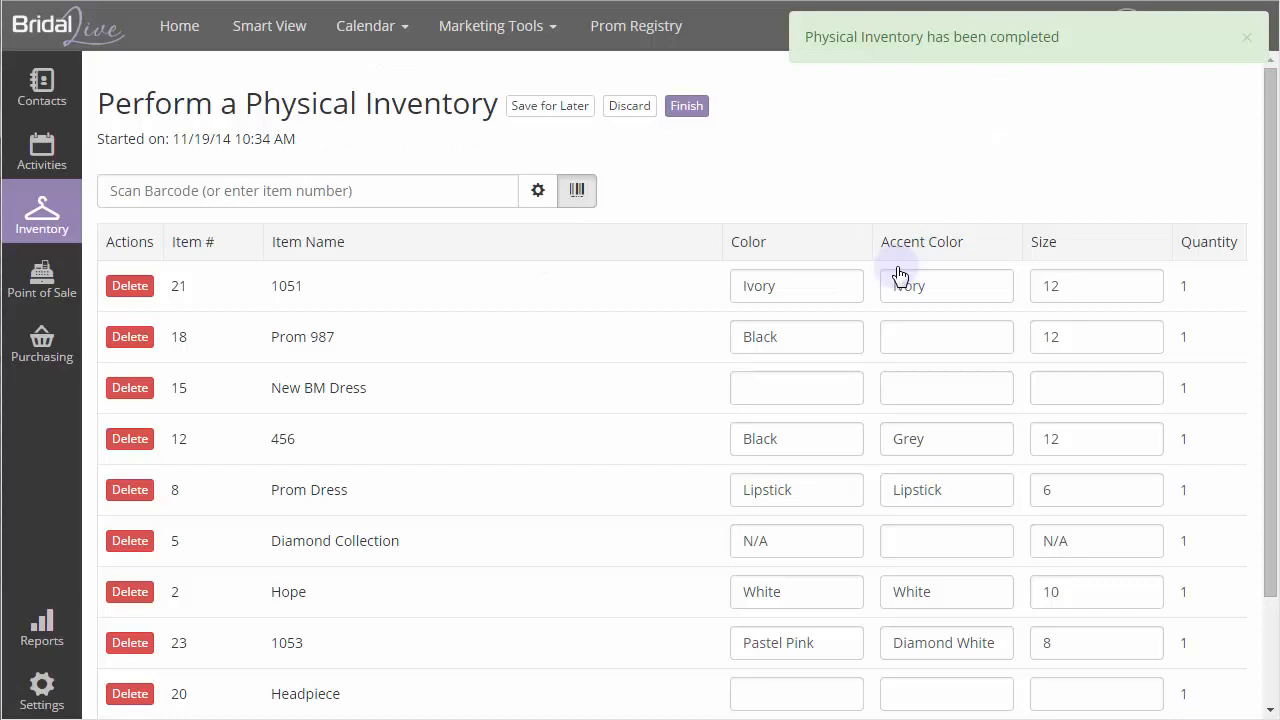